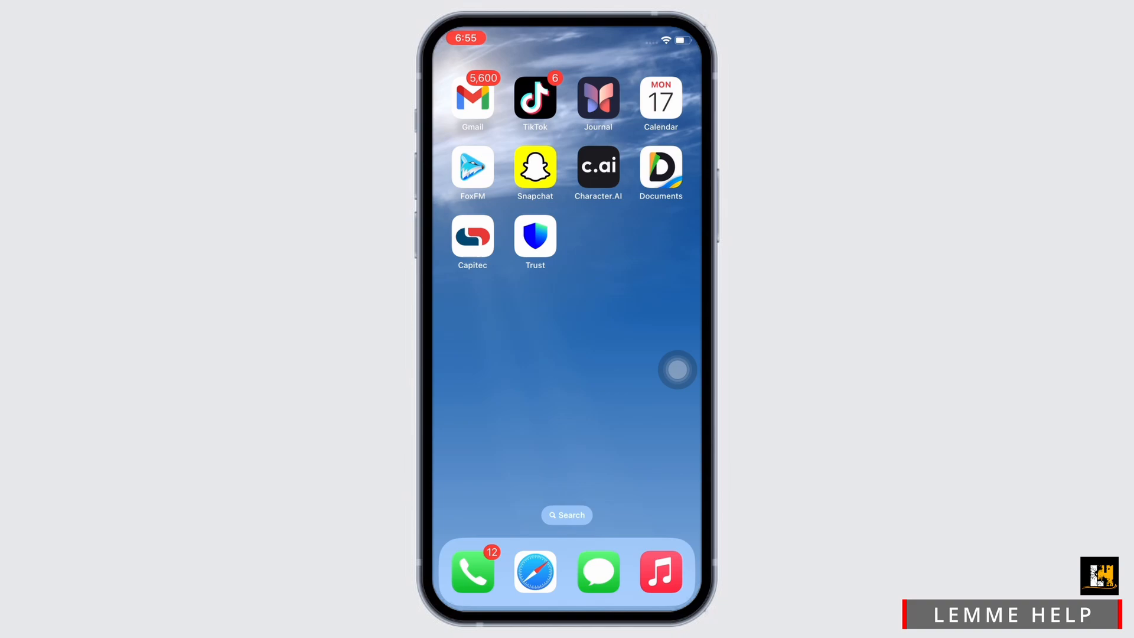
mouse_move(674, 275)
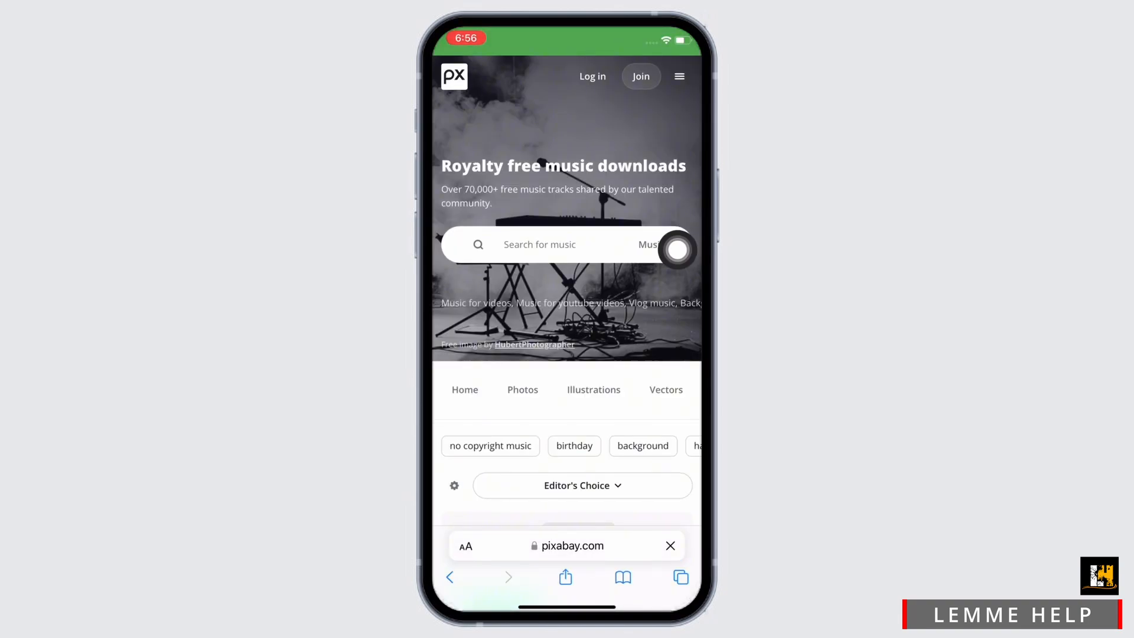
- Scroll the Pixabay music page down to the Editor's Choice tracks like Flow and Groovy Ambient Funk
scroll(down, 3)
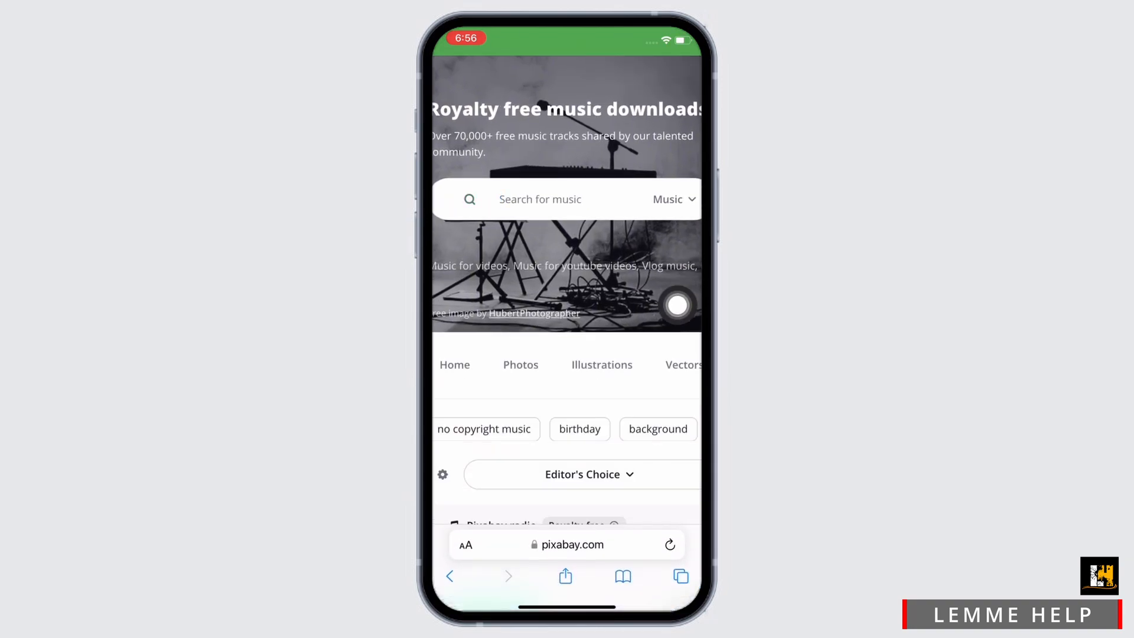
scroll(down, 3)
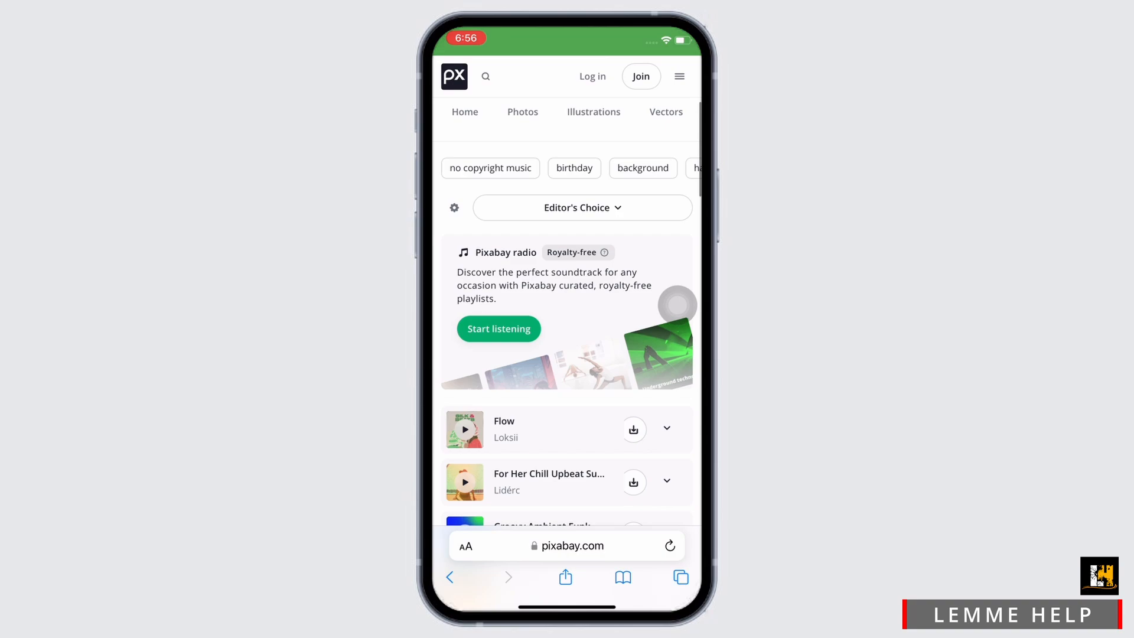
scroll(down, 3)
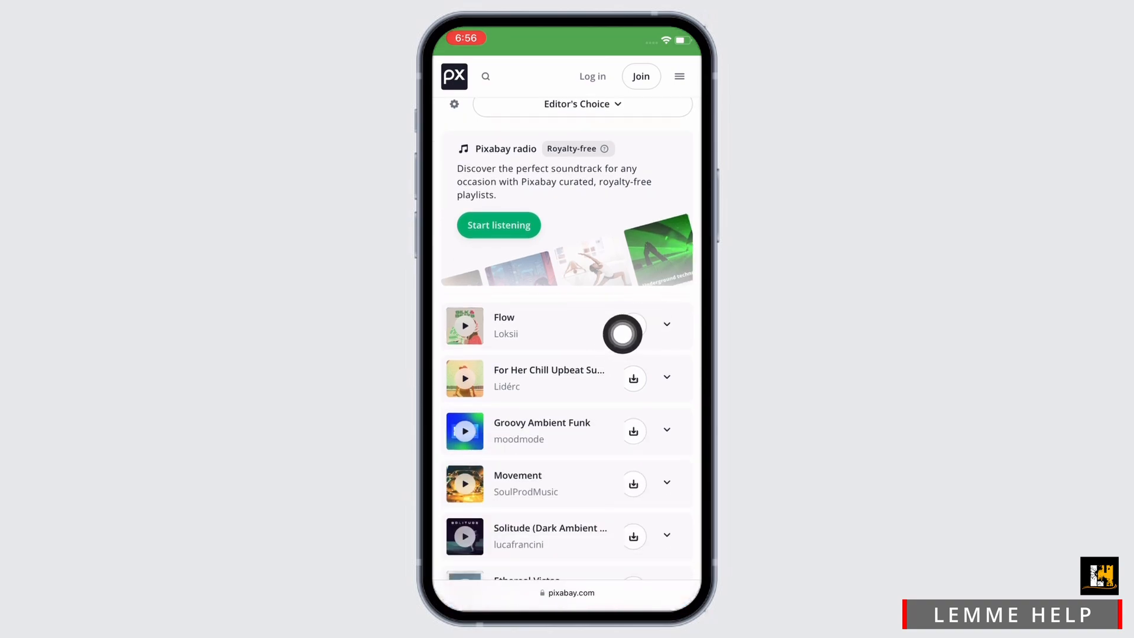
- Download Loksii's Flow as flow-211881.mp3, dismiss the thanks popup, and open page options
click(633, 325)
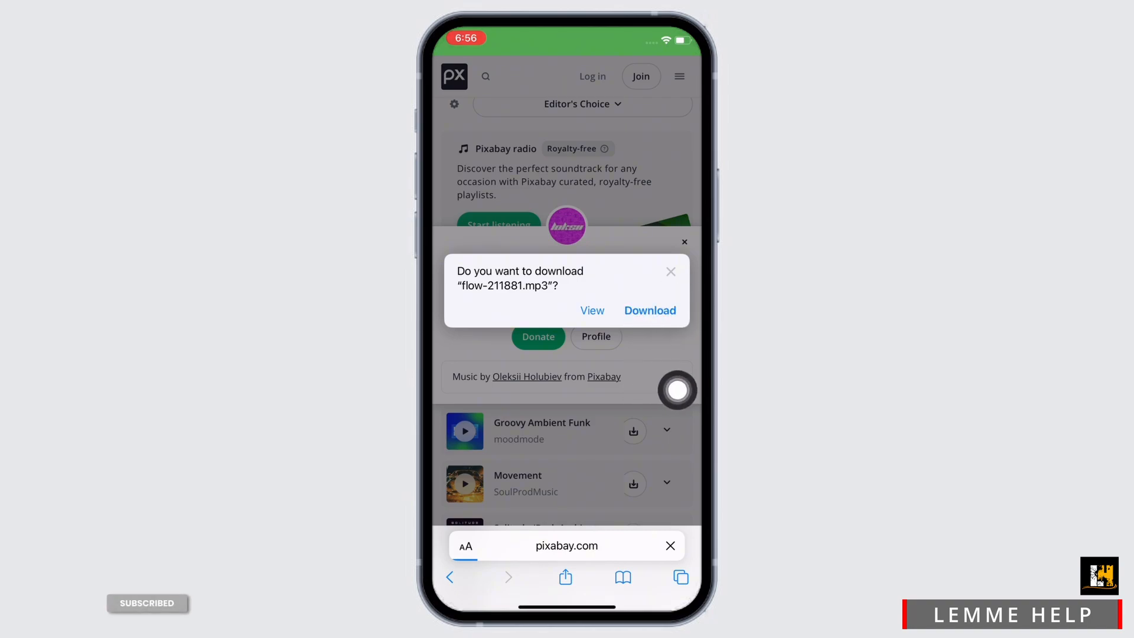
click(649, 310)
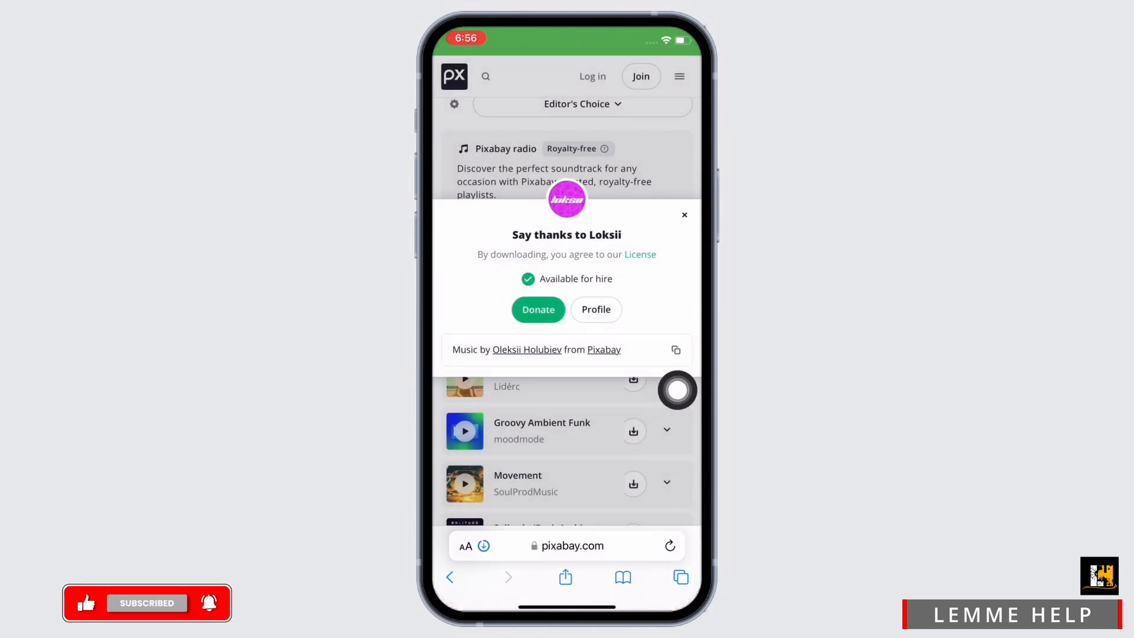
click(683, 215)
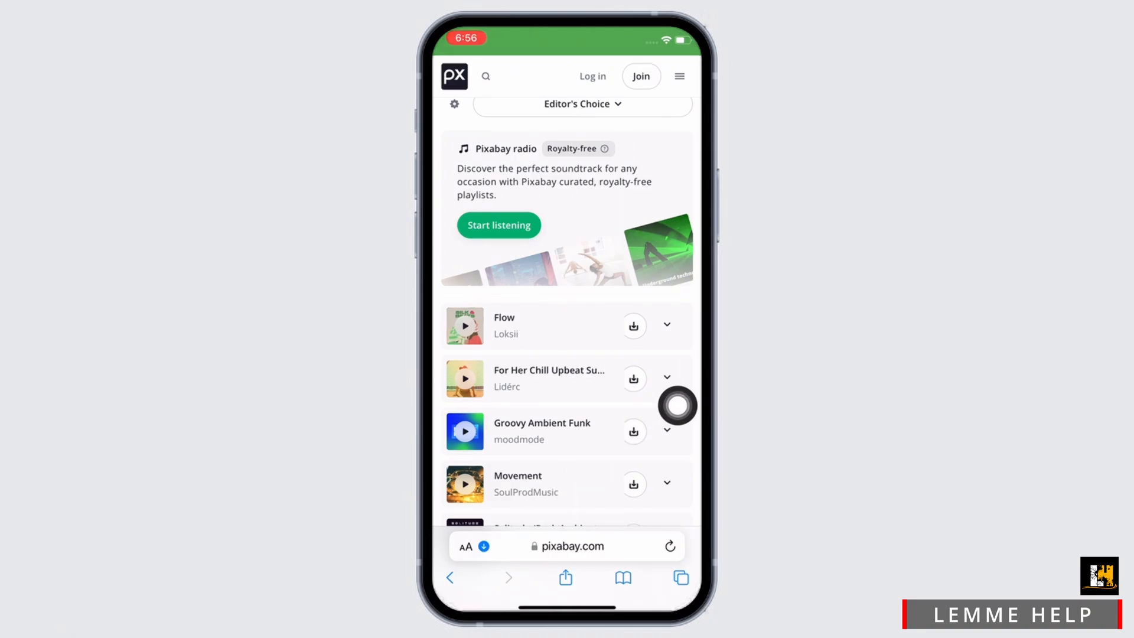
click(466, 546)
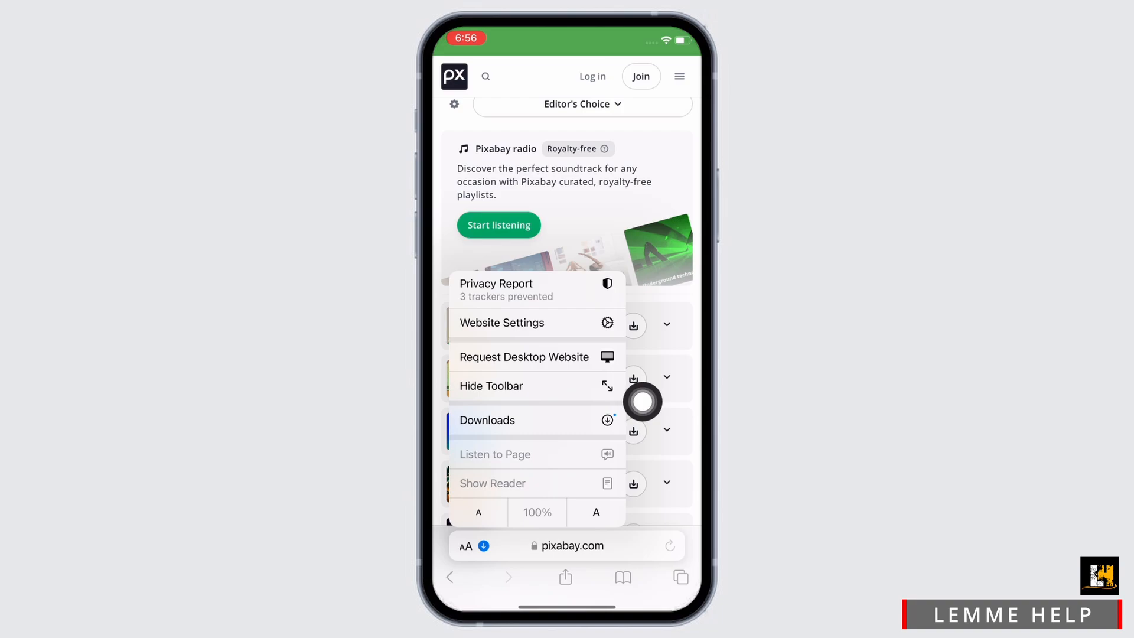
- Open Safari's Downloads list and preview flow-211881.mp3
click(486, 419)
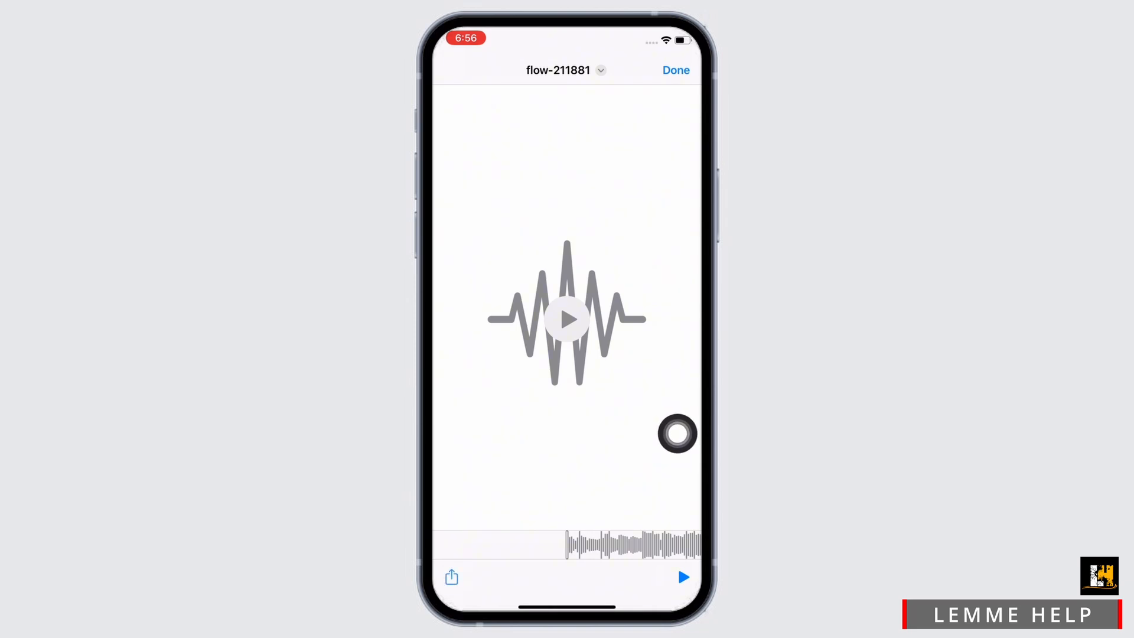
- Close the flow-211881 audio preview and return to the Home Screen
click(451, 576)
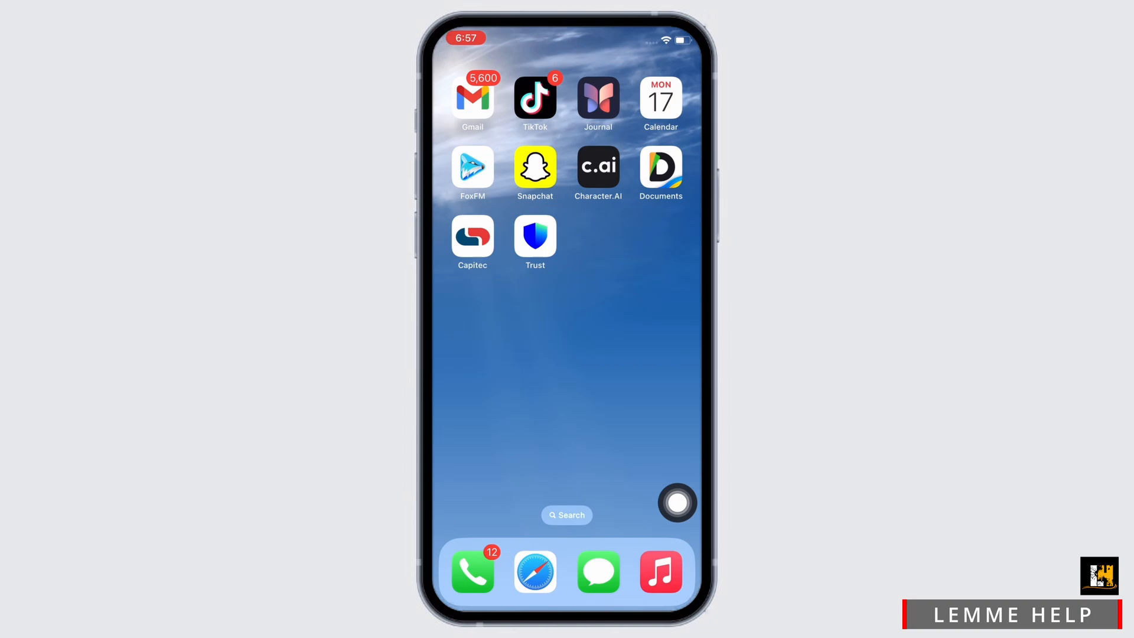
- Launch Documents and open the Inbox folder under My Files to find flow-211881
click(659, 165)
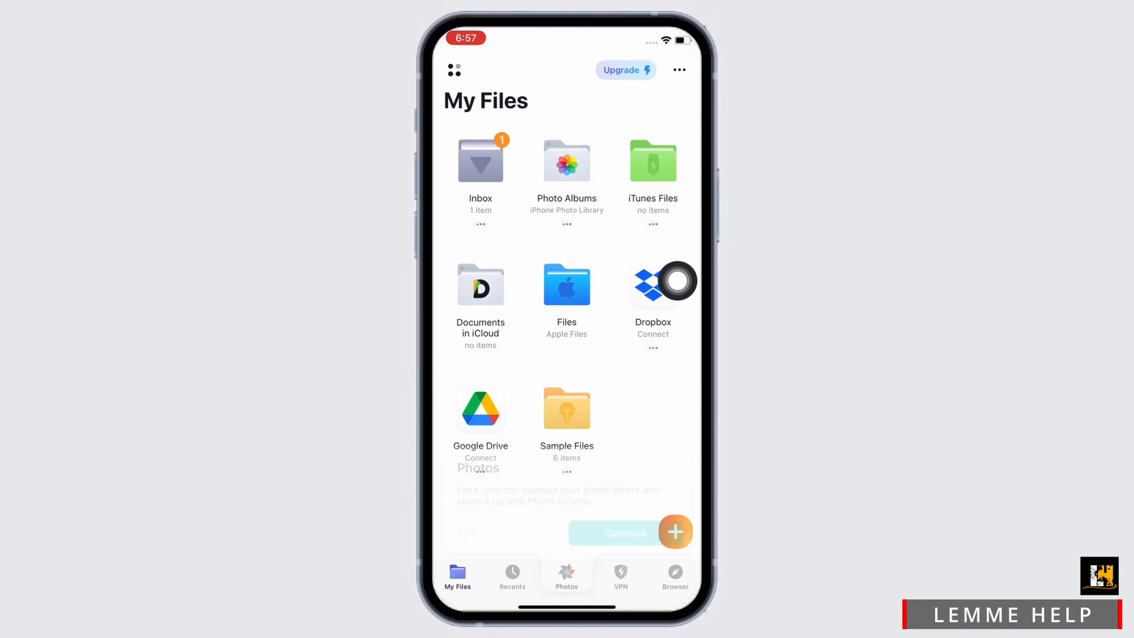
click(479, 159)
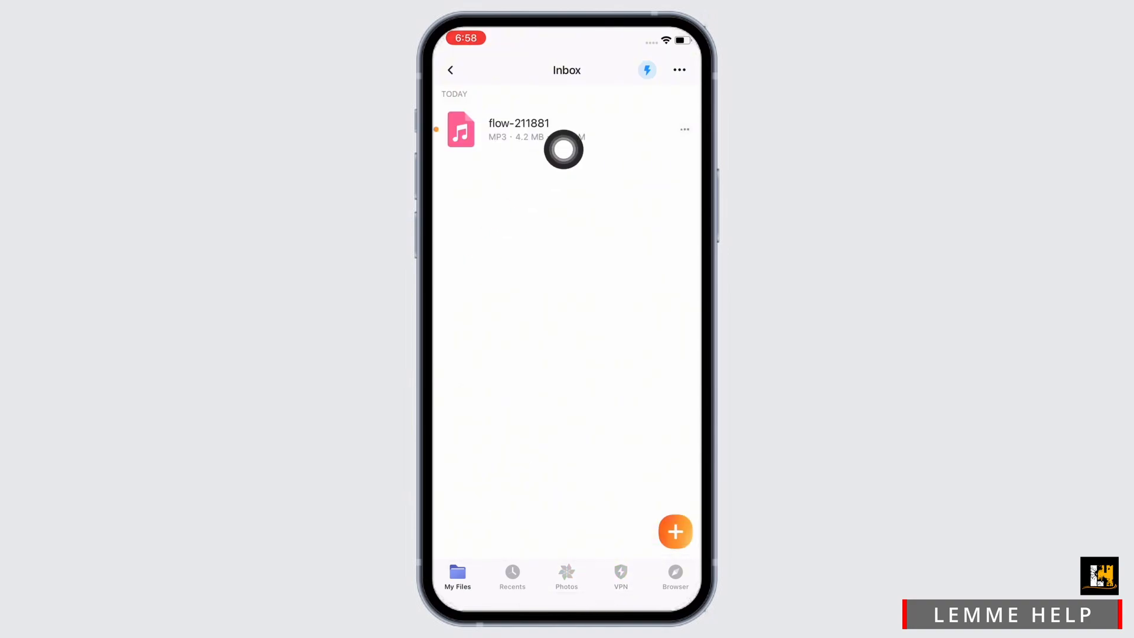